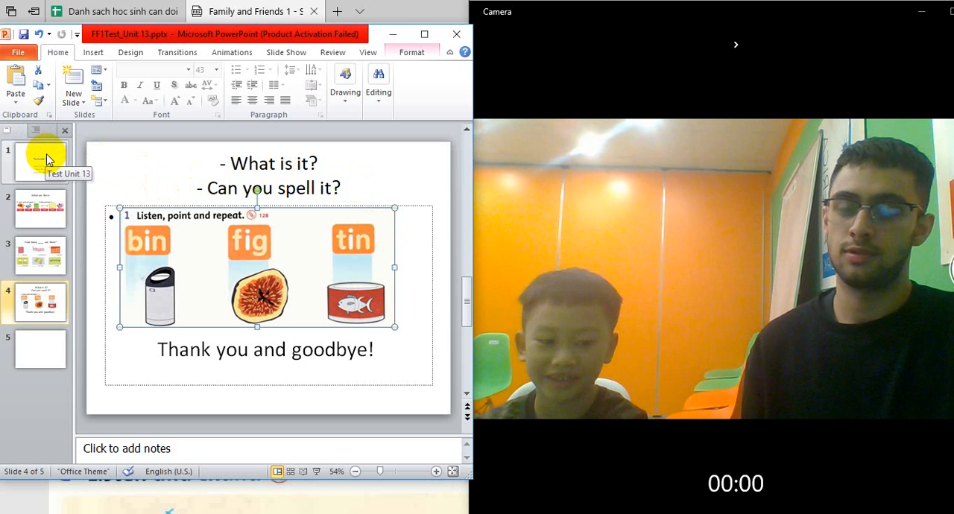
Step: Display slide 1, the 'Test Unit 13' title slide with its greeting questions
left_click(40, 162)
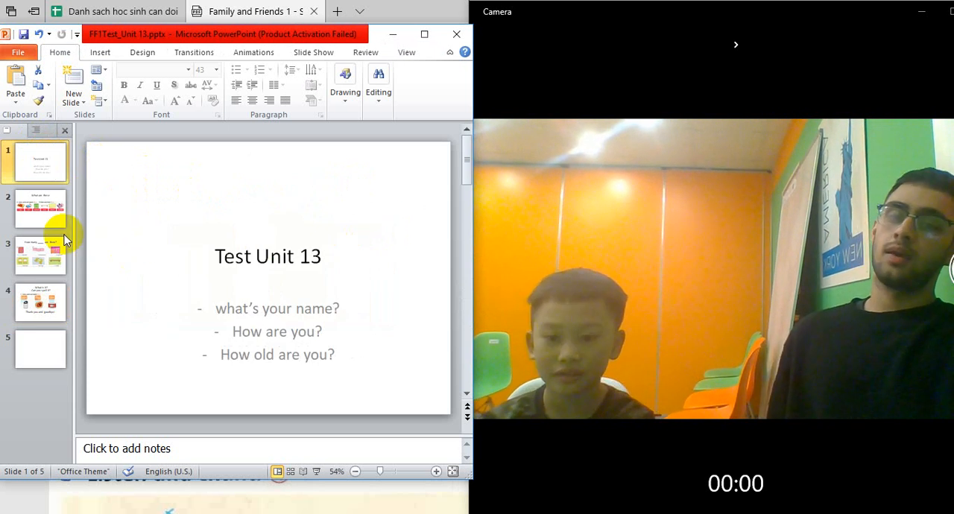
Step: Display slide 2, 'What are these', showing rug, bed, cupboard, shelf, pillow and blanket
left_click(40, 207)
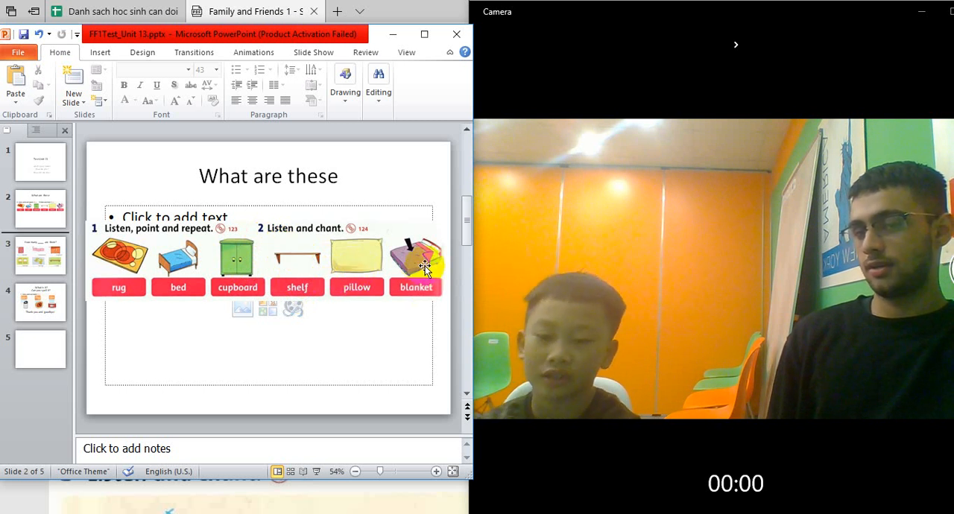
Step: Review slide 3's furniture counting exercise, then show slide 4 with bin, fig and tin
left_click(40, 255)
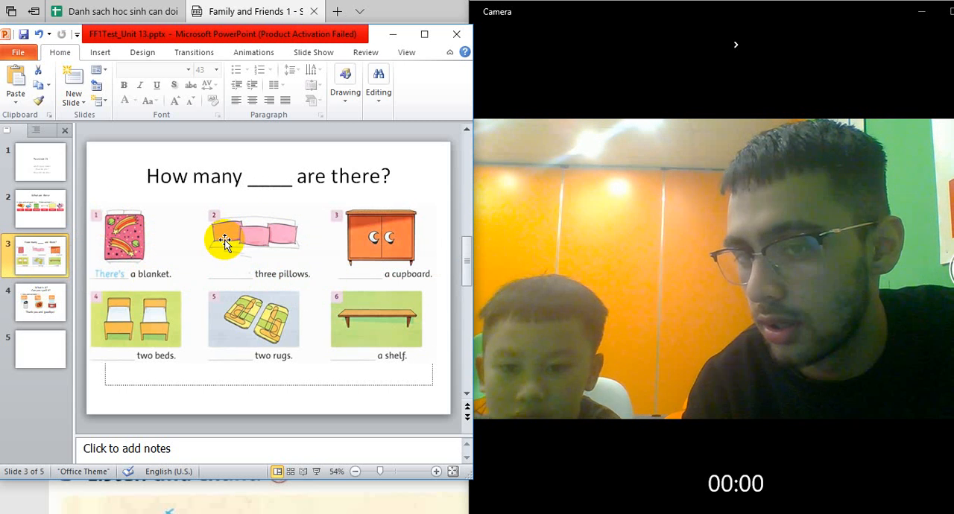
mouse_move(198, 307)
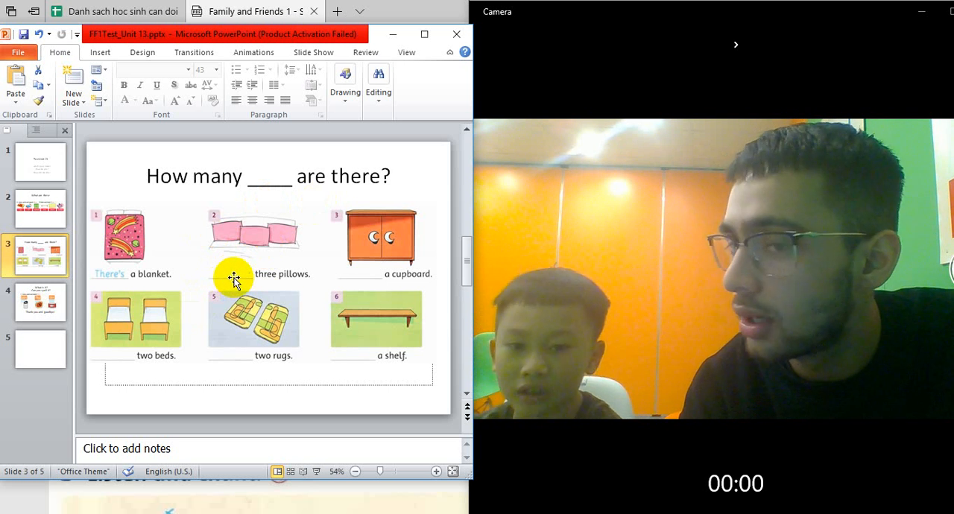
mouse_move(274, 274)
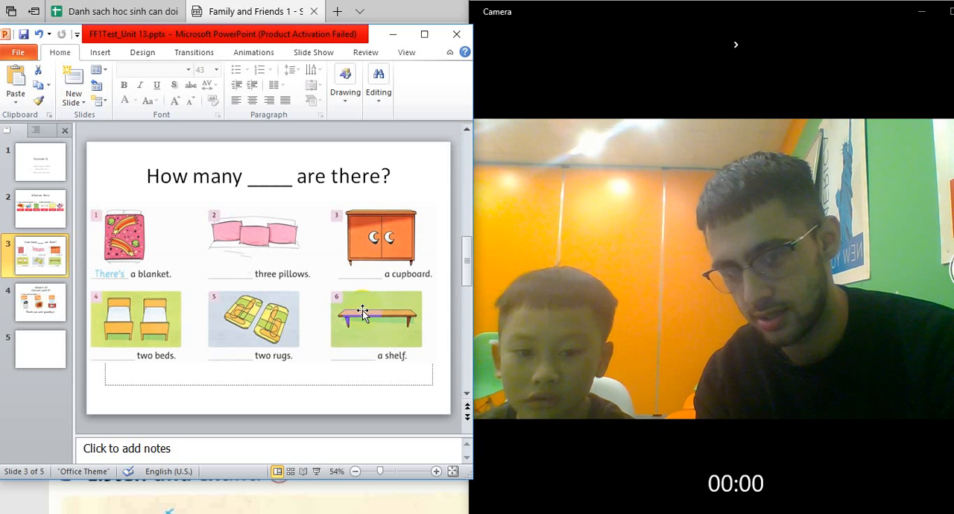
left_click(40, 302)
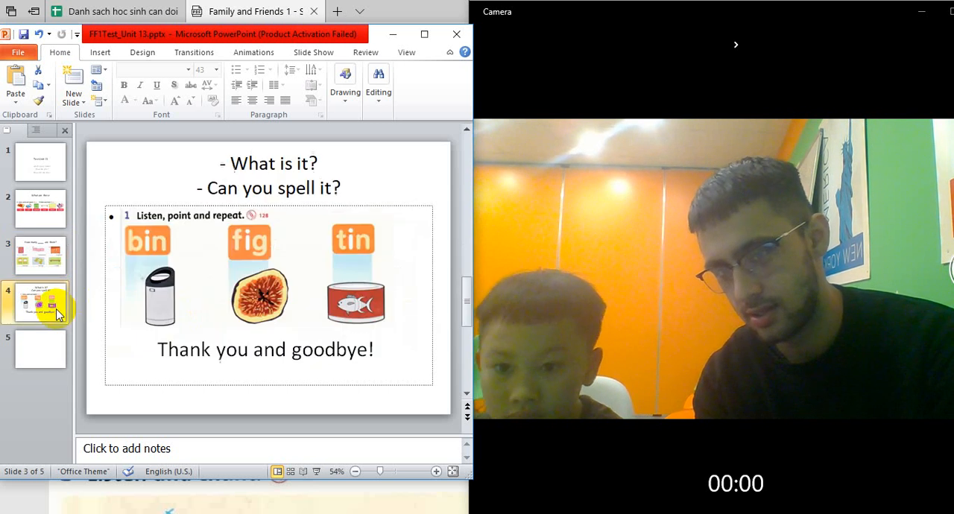